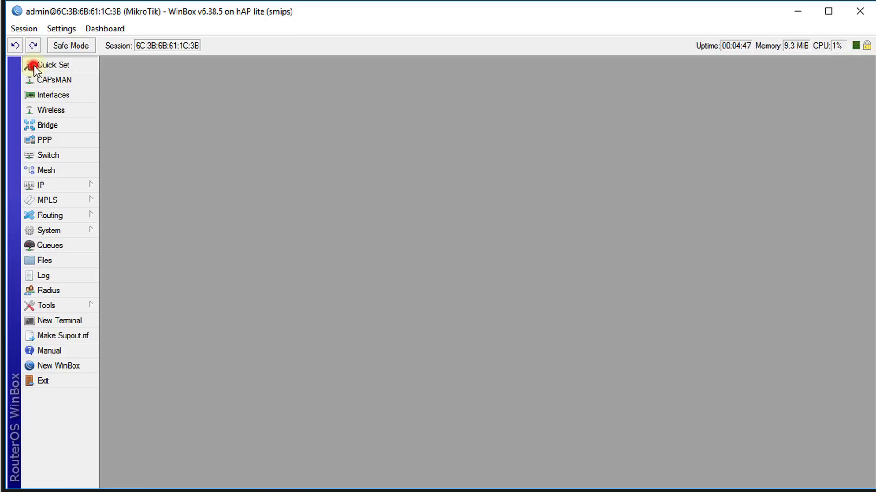
# Enable VPN Access in Quick Set and select the router's VPN address
pyautogui.click(54, 64)
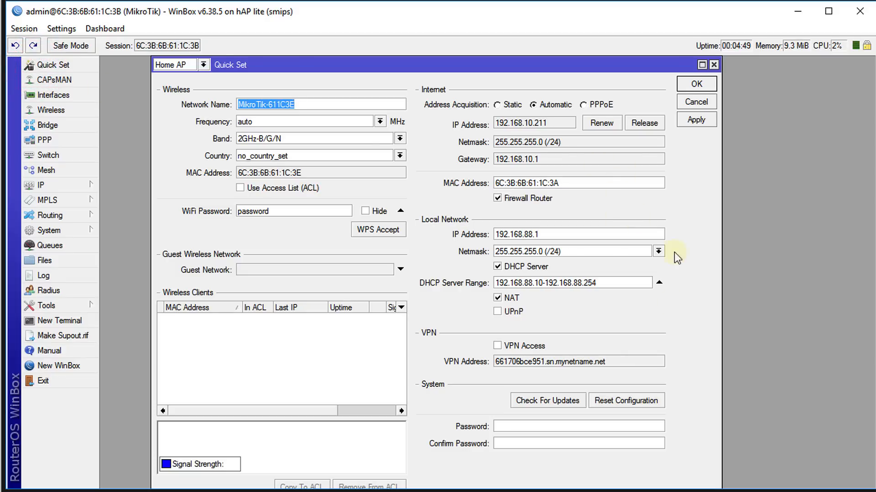
pyautogui.click(497, 346)
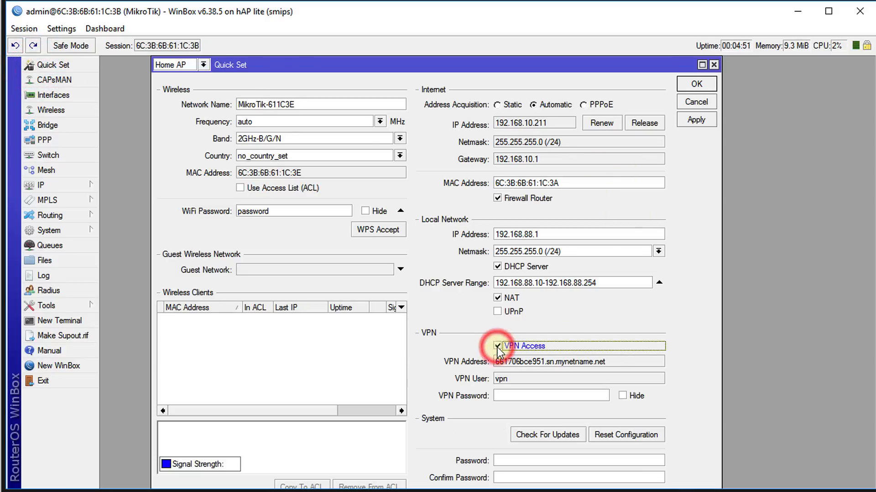
pyautogui.click(497, 346)
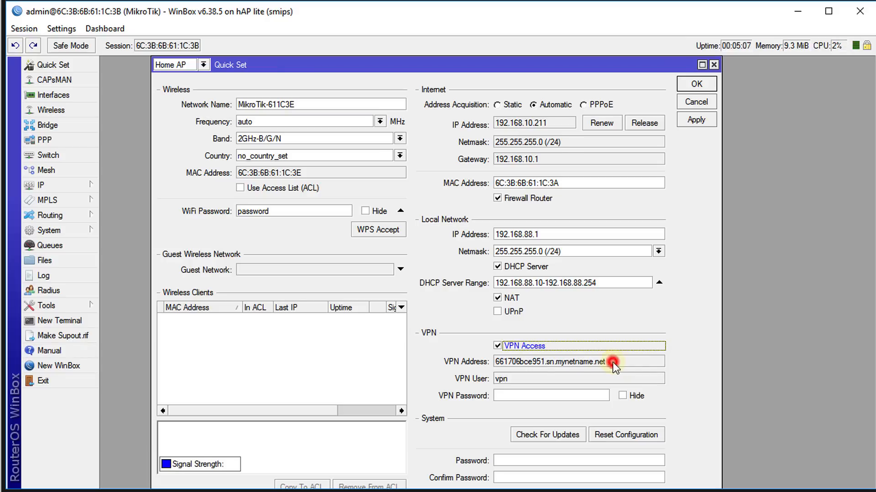
pyautogui.tripleClick(550, 361)
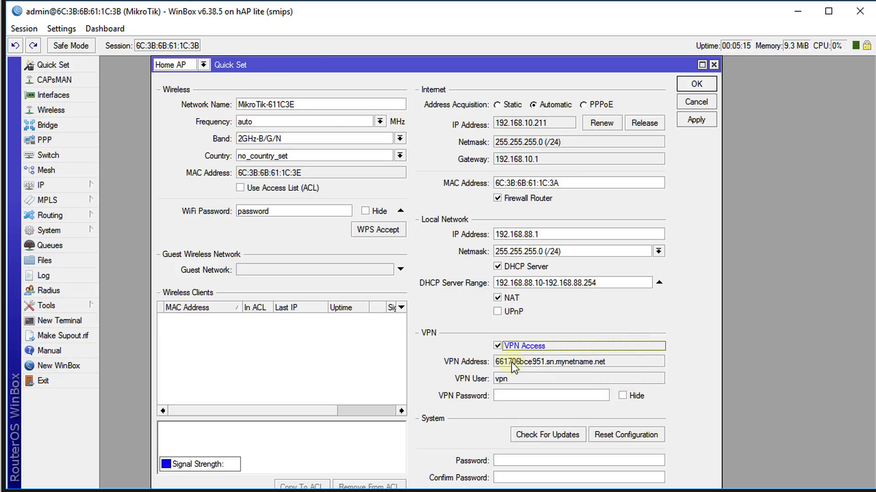
pyautogui.moveTo(623, 365)
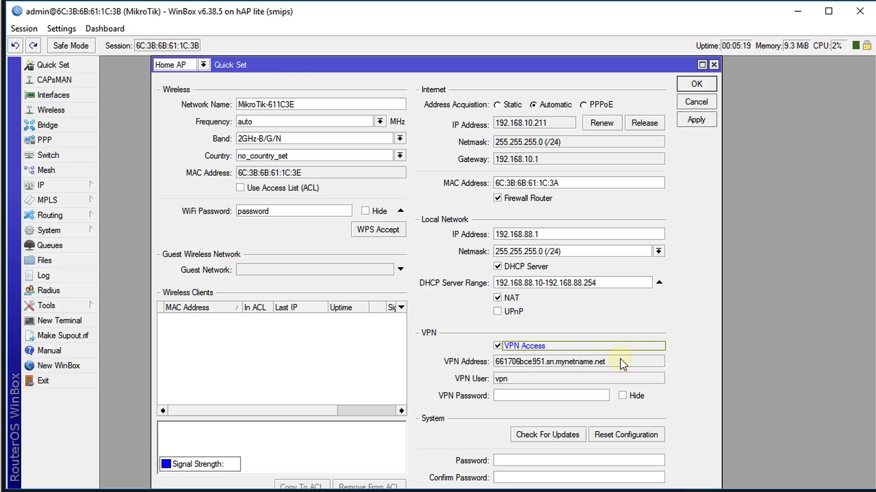
pyautogui.moveTo(528, 389)
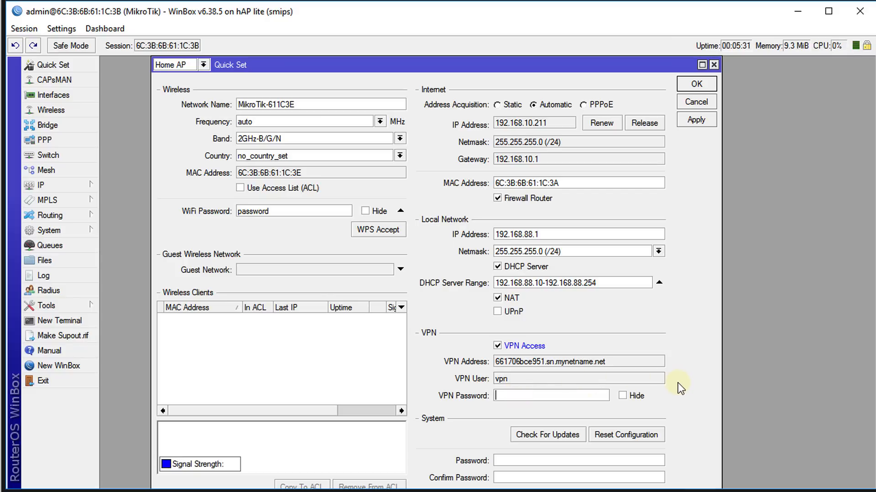
pyautogui.write('pa')
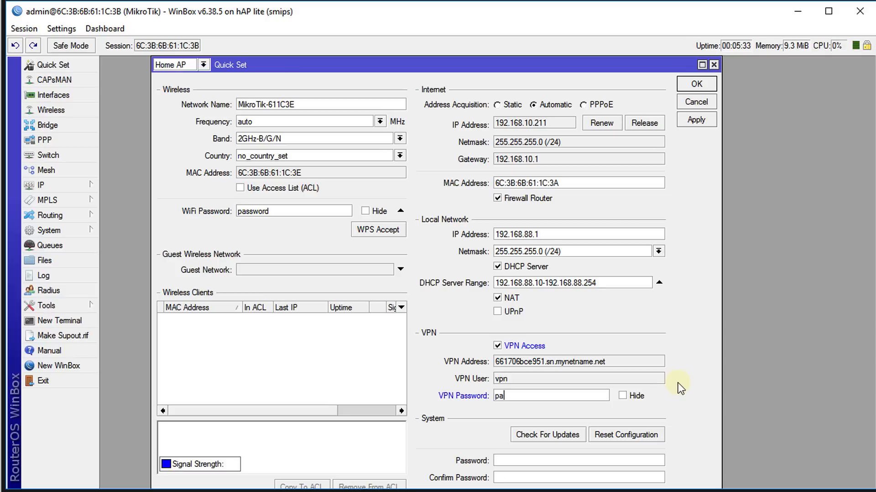
pyautogui.write('ssword')
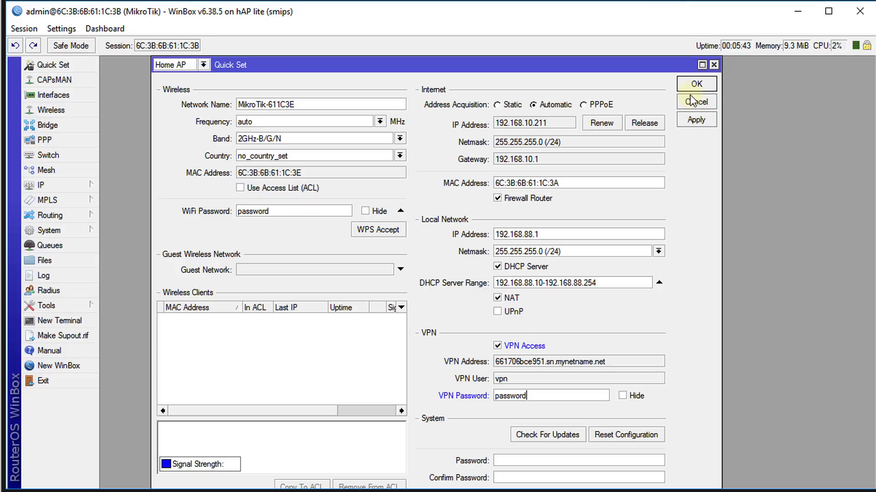
pyautogui.click(695, 84)
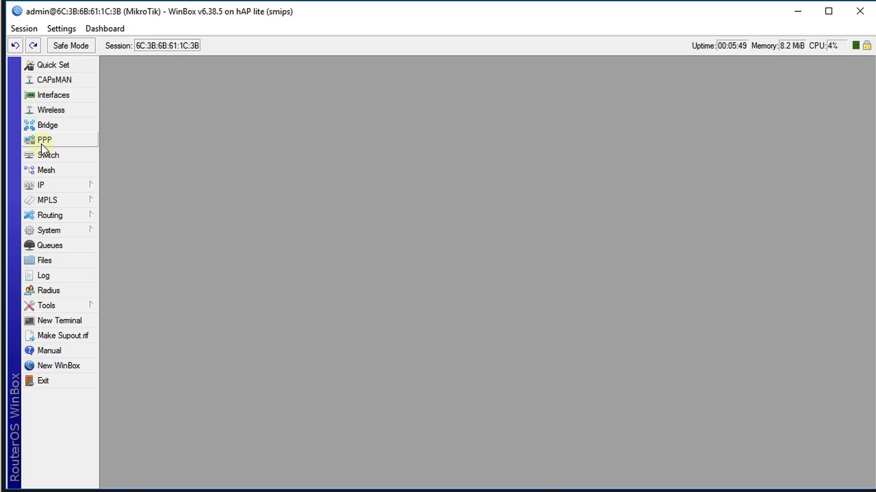
# Open the default-encryption profile from the PPP Profiles list
pyautogui.click(44, 140)
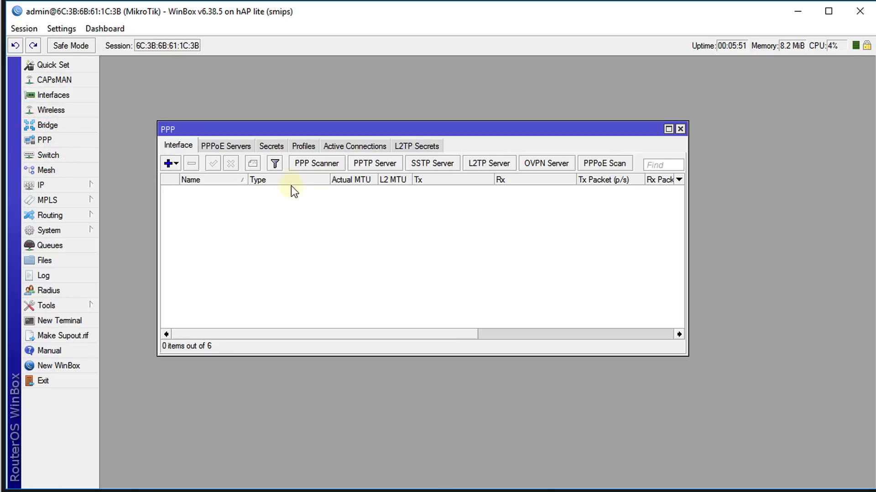
pyautogui.click(303, 146)
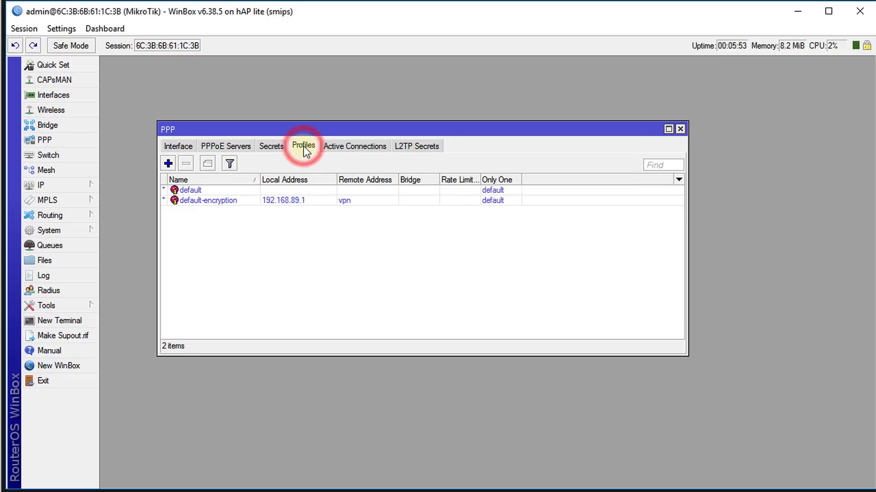
pyautogui.moveTo(234, 205)
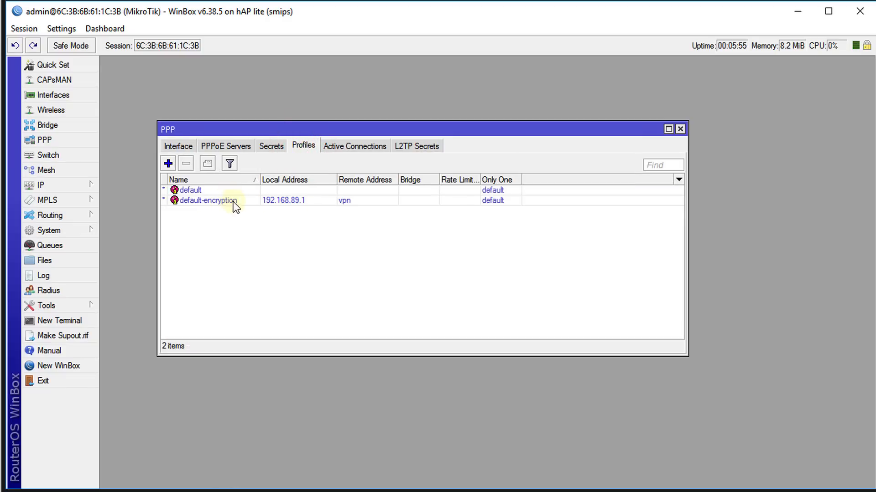
pyautogui.moveTo(249, 208)
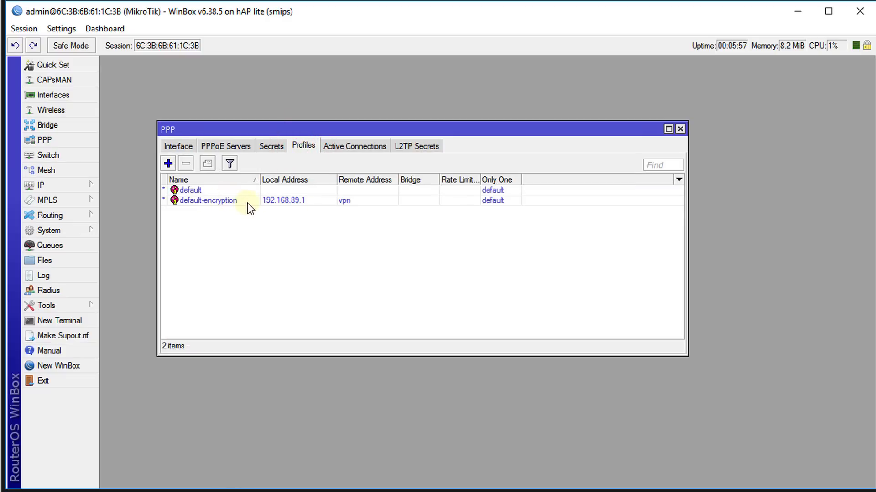
pyautogui.doubleClick(207, 200)
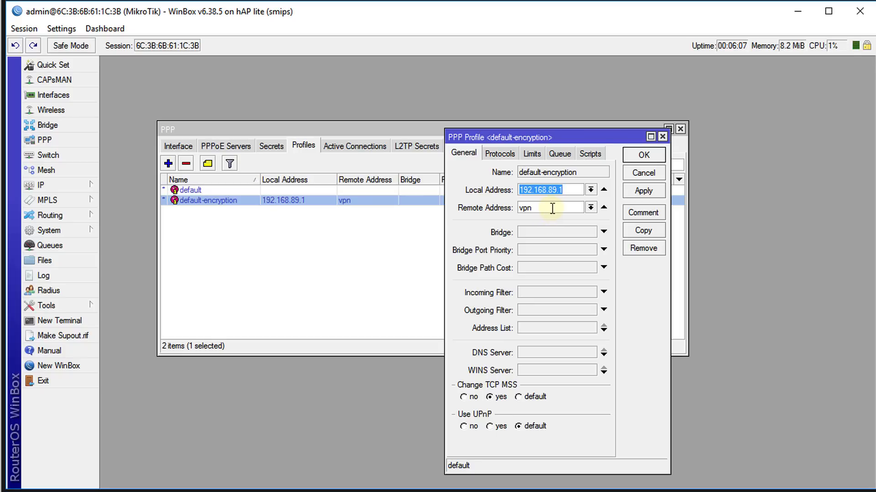
# Set the profile's DNS Server to 192.168.88.1 and save it with OK
pyautogui.click(51, 64)
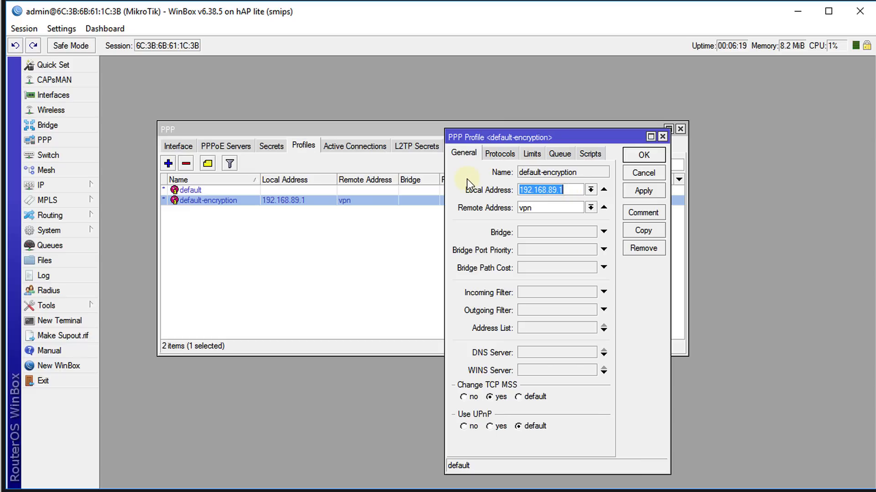
pyautogui.moveTo(512, 367)
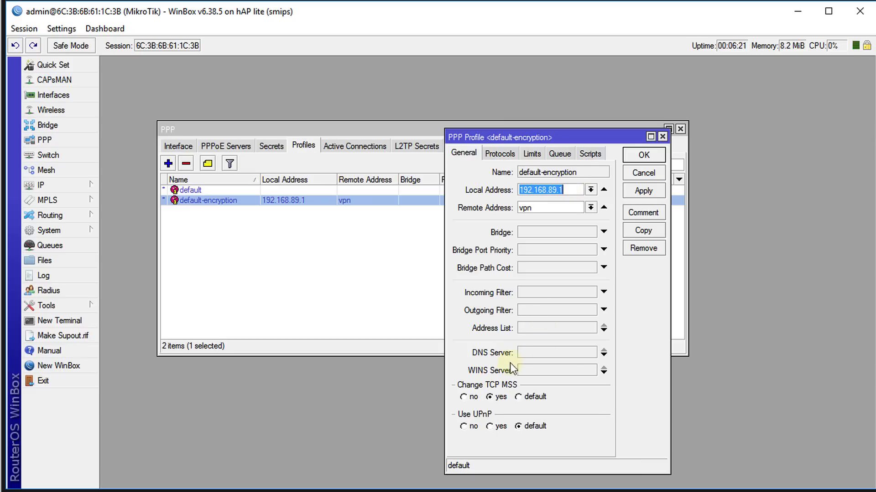
pyautogui.click(556, 352)
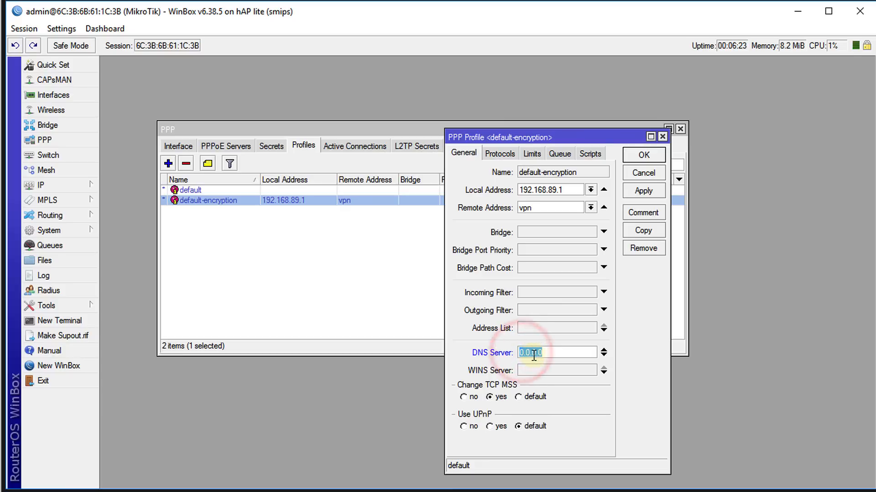
pyautogui.write('192.168')
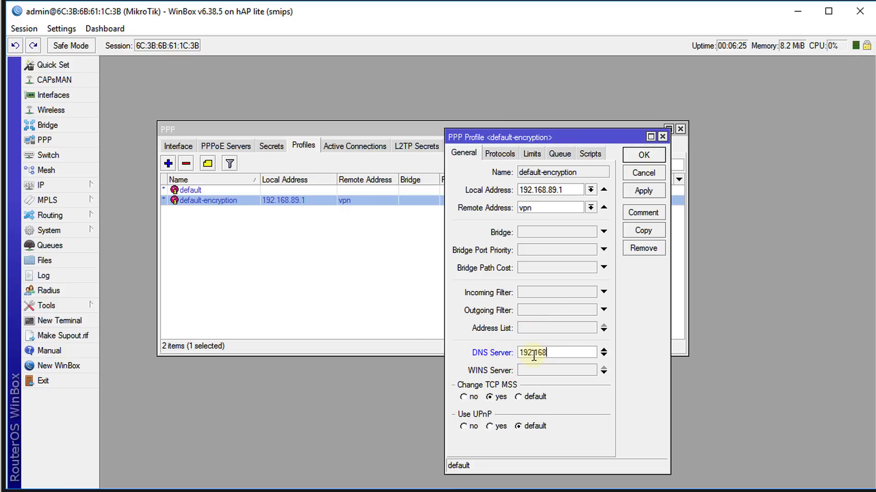
pyautogui.write('.88.1')
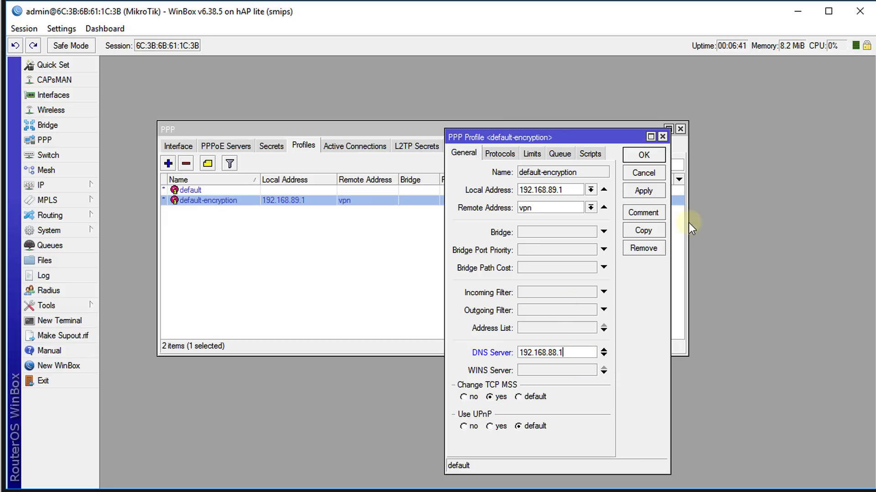
pyautogui.click(643, 155)
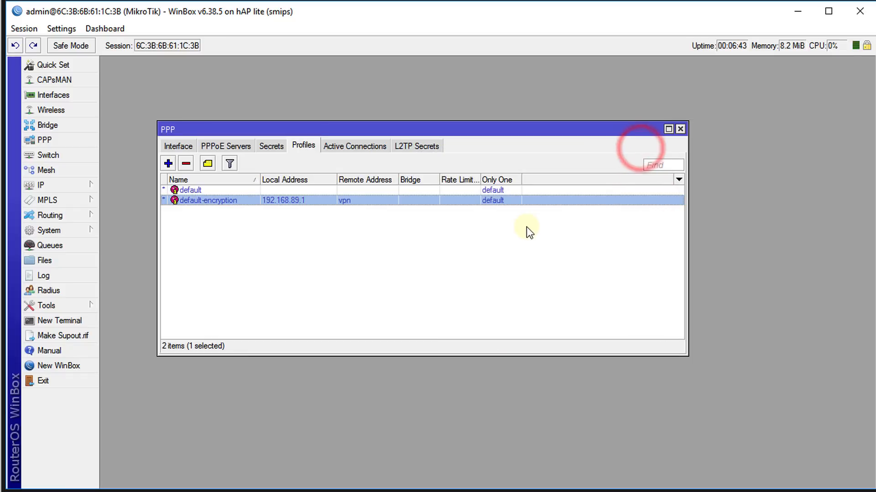
pyautogui.moveTo(278, 290)
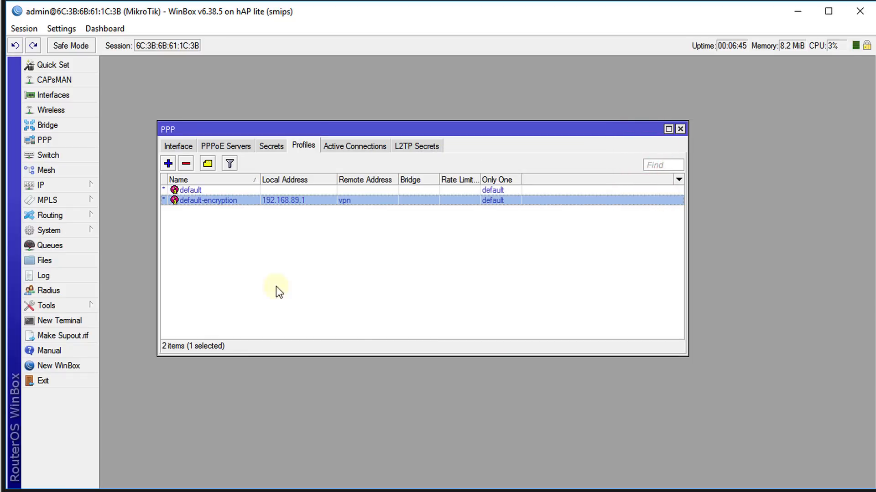
pyautogui.moveTo(407, 321)
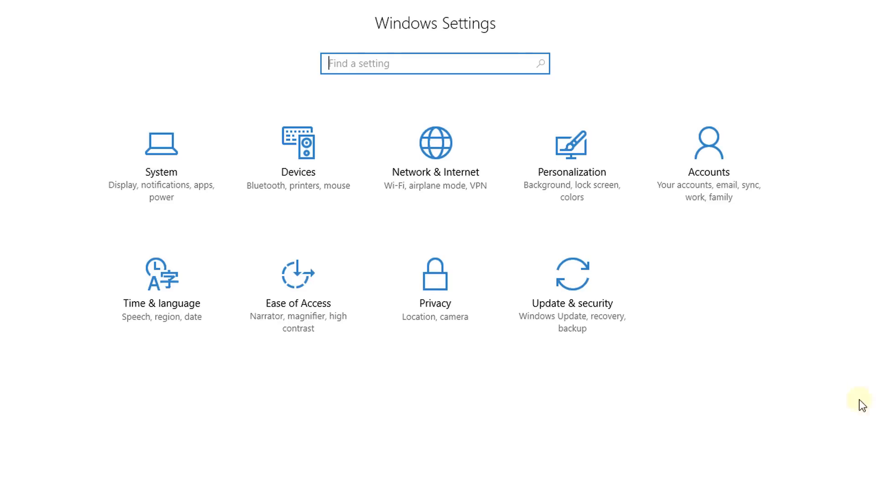
pyautogui.moveTo(847, 375)
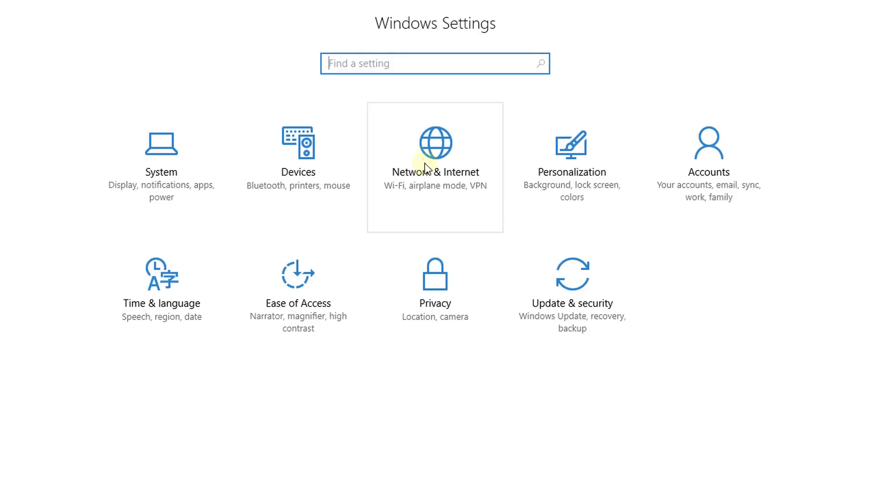
# Go to Network & Internet > VPN, listing the Home and J connections
pyautogui.click(434, 148)
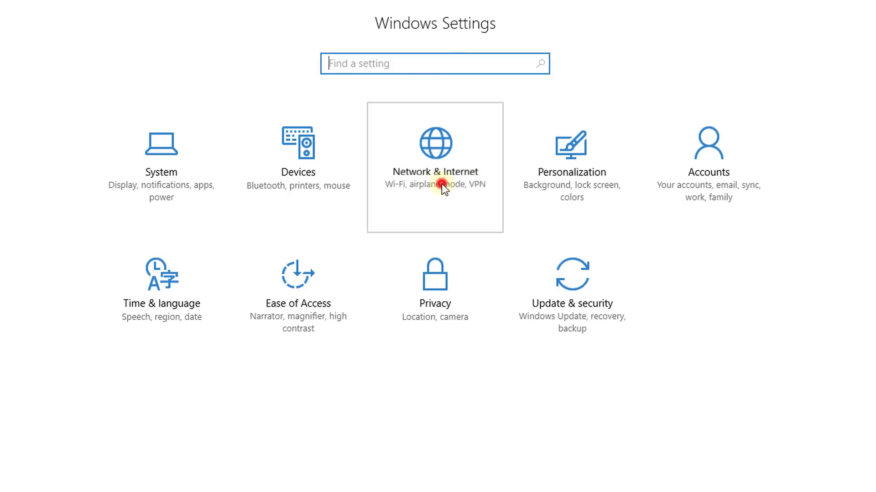
pyautogui.click(435, 168)
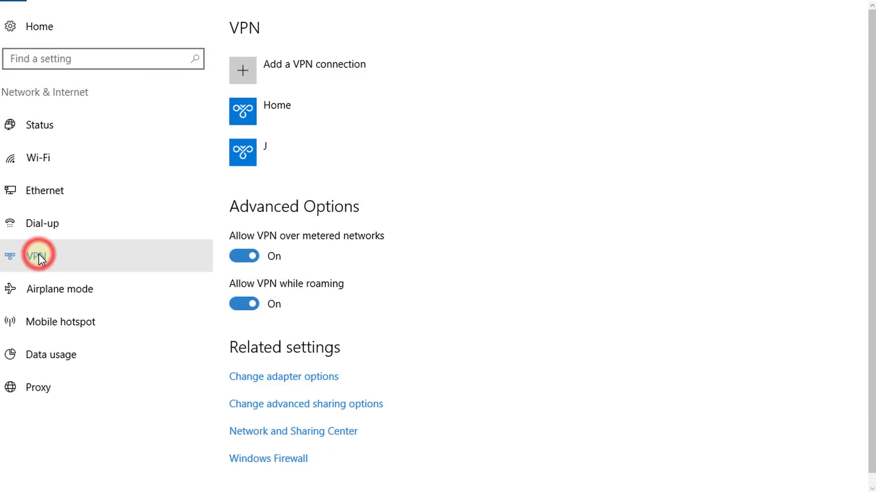
pyautogui.moveTo(245, 73)
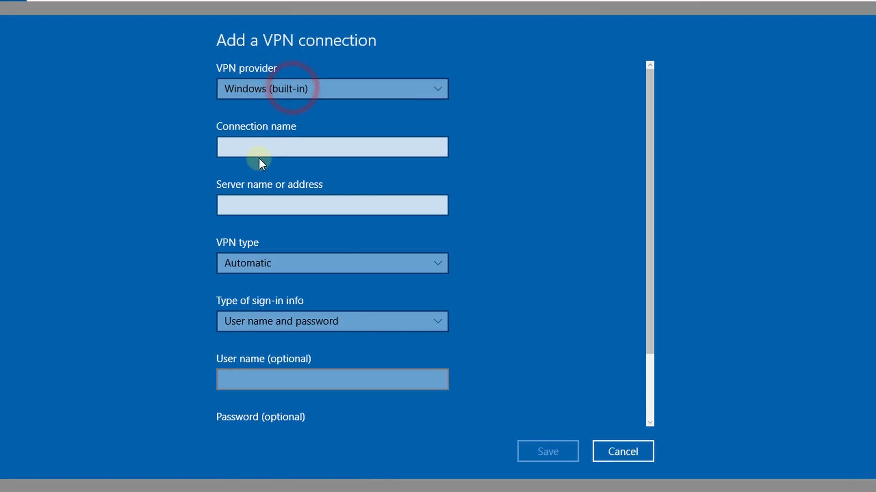
# Name the new built-in VPN connection Office and move to the Server name field
pyautogui.write('o')
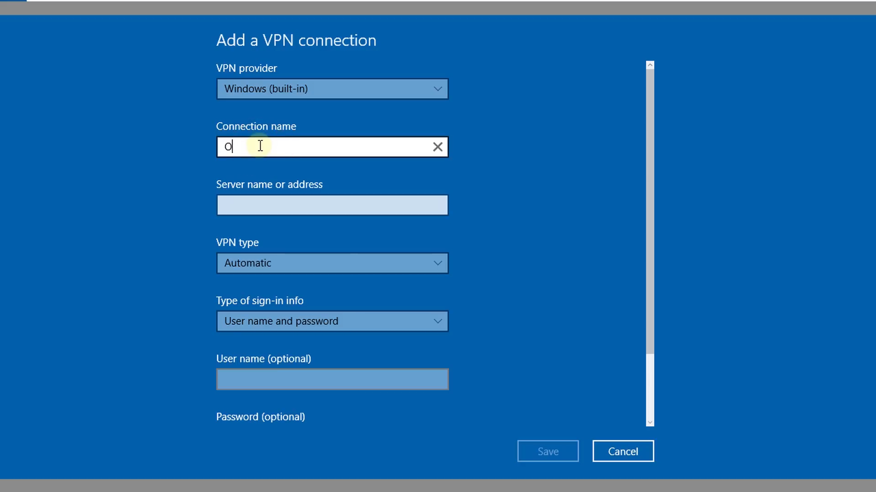
pyautogui.write('ffice')
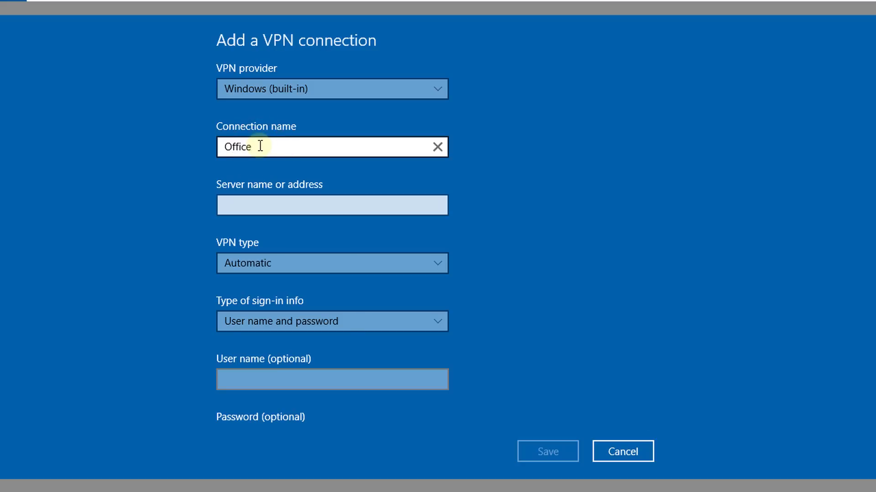
pyautogui.click(331, 204)
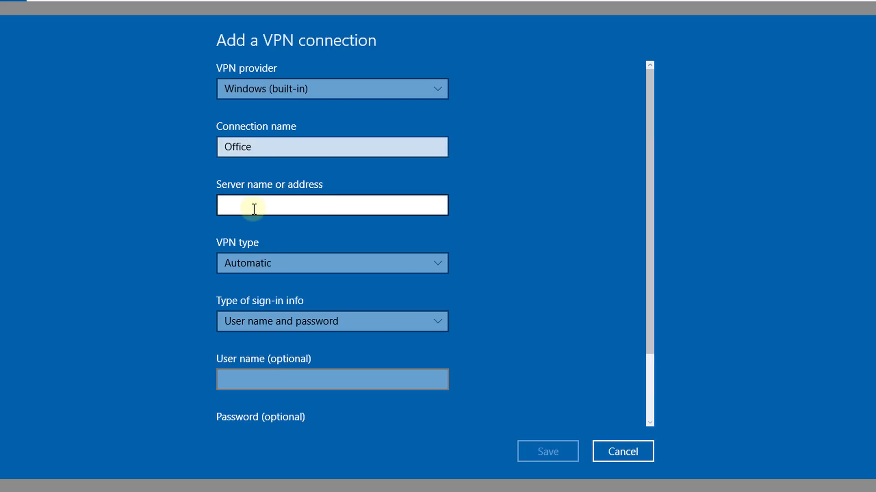
pyautogui.click(332, 204)
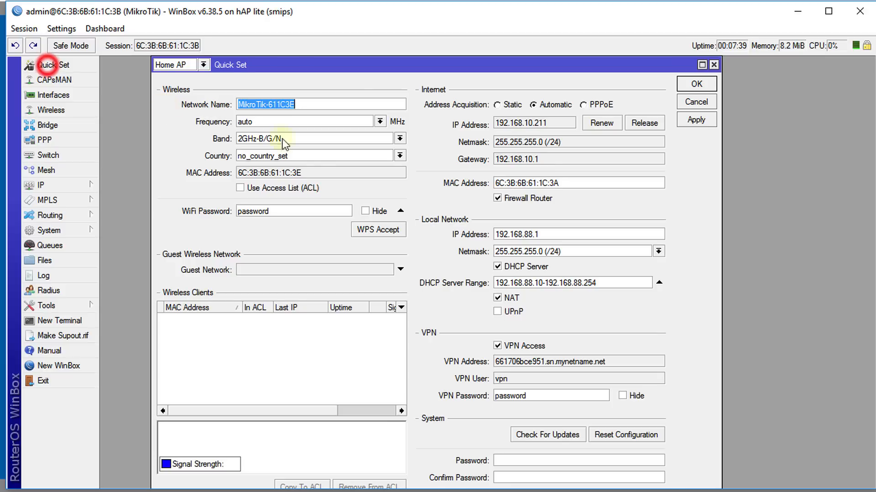
# Look up the router's internet address 192.168.10.211 and VPN details in Quick Set
pyautogui.click(534, 122)
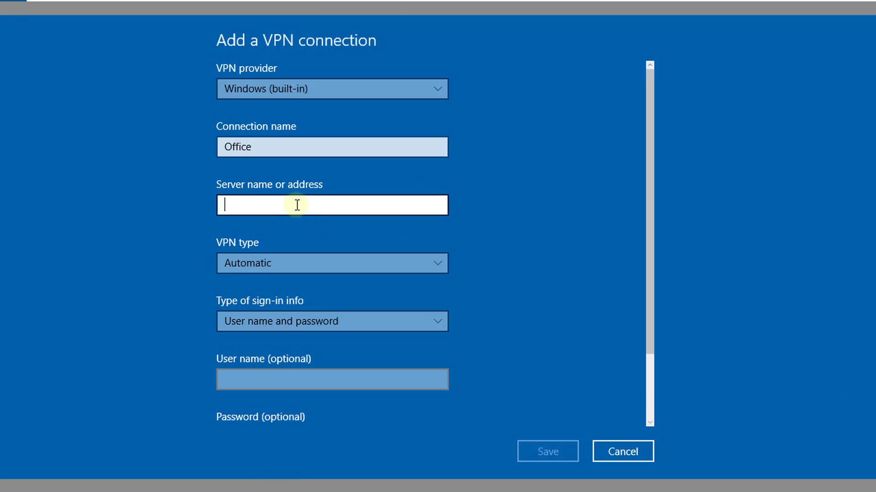
# Save the Office VPN with server 192.168.10.211, user vpn and its password
pyautogui.write('192.168.10.211')
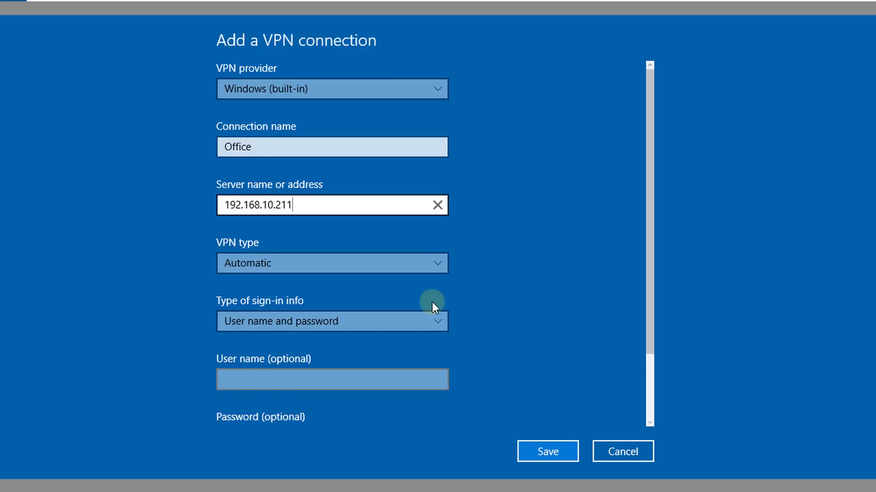
pyautogui.scroll(-3)
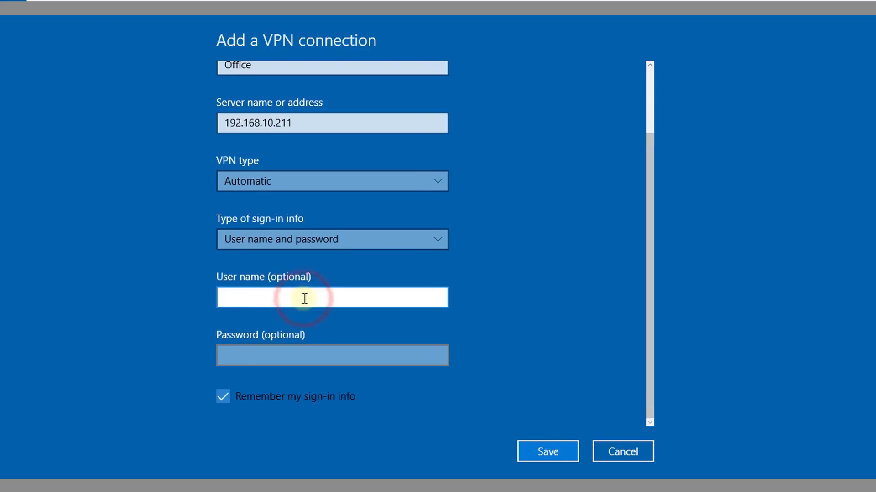
pyautogui.write('vpn')
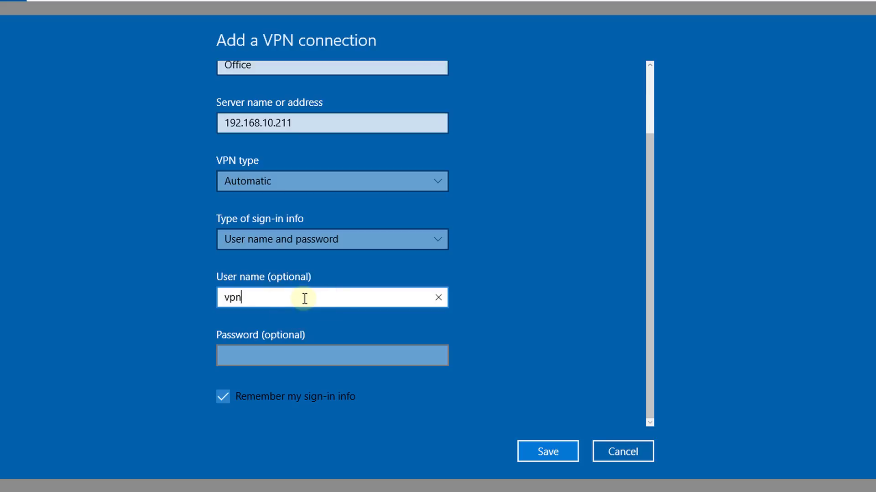
pyautogui.click(332, 355)
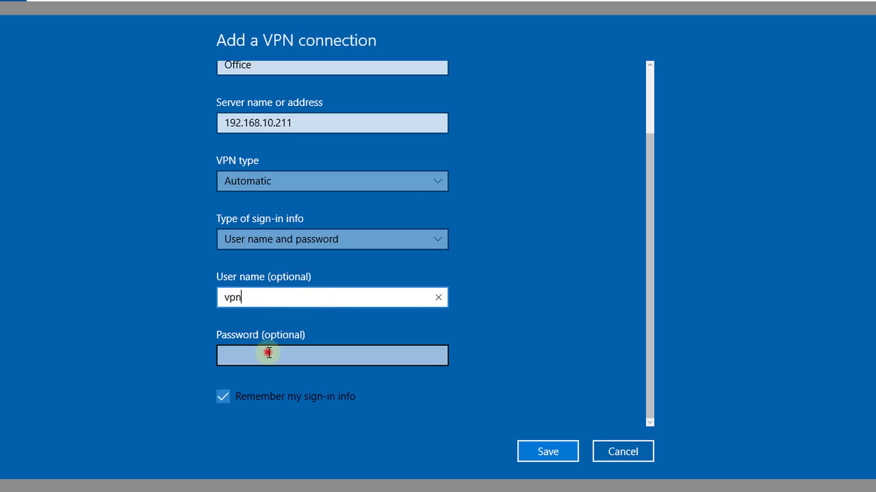
pyautogui.write('••')
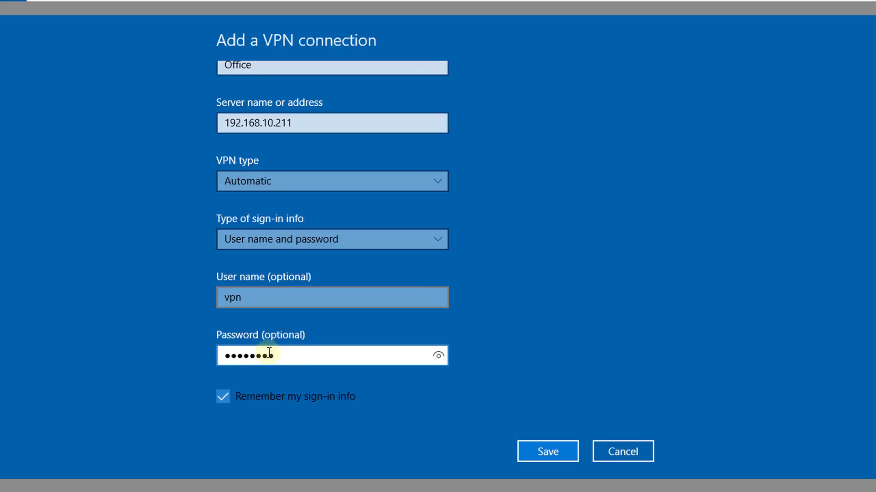
pyautogui.click(546, 452)
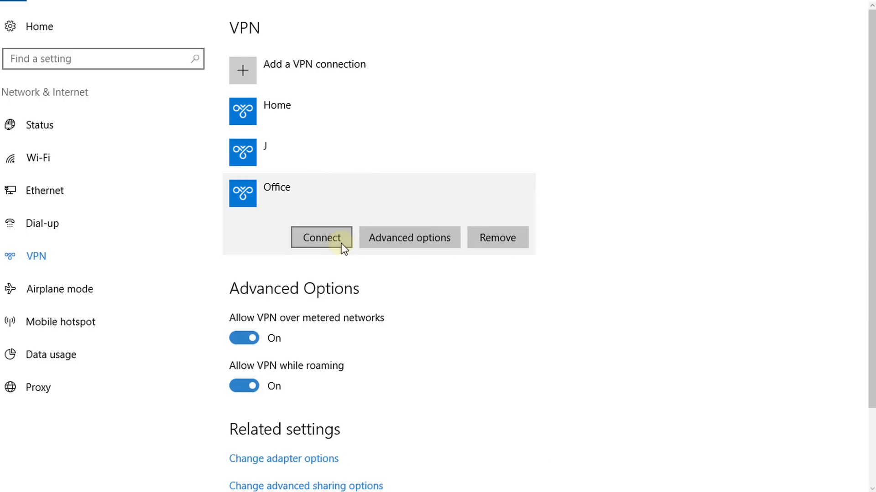
# Connect to the Office VPN
pyautogui.click(320, 238)
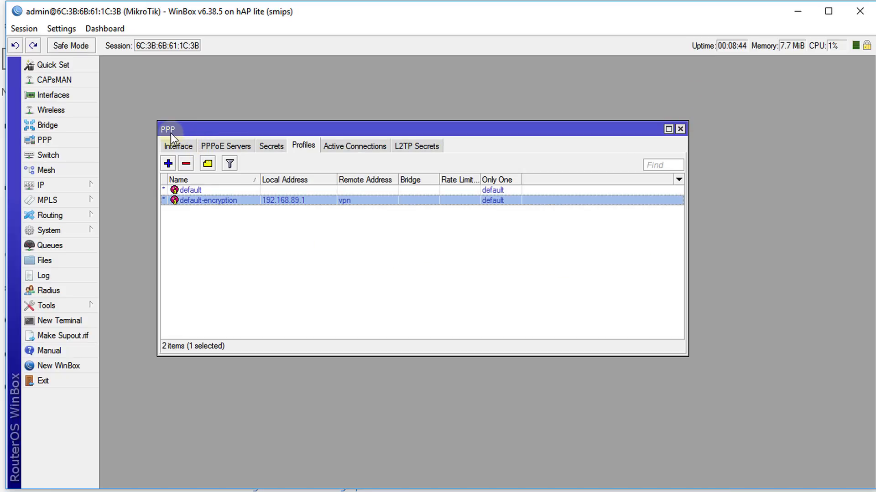
pyautogui.moveTo(270, 133)
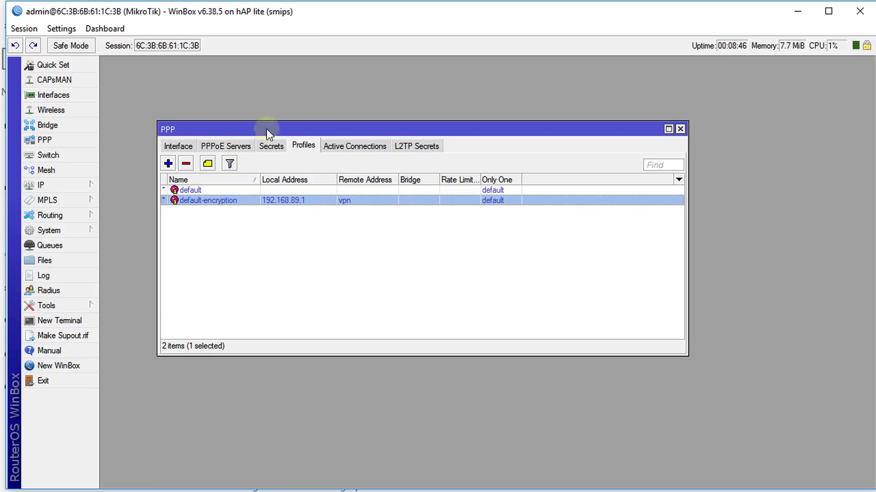
# Verify user vpn is active over PPTP, then switch to the PPP Secrets list
pyautogui.click(354, 146)
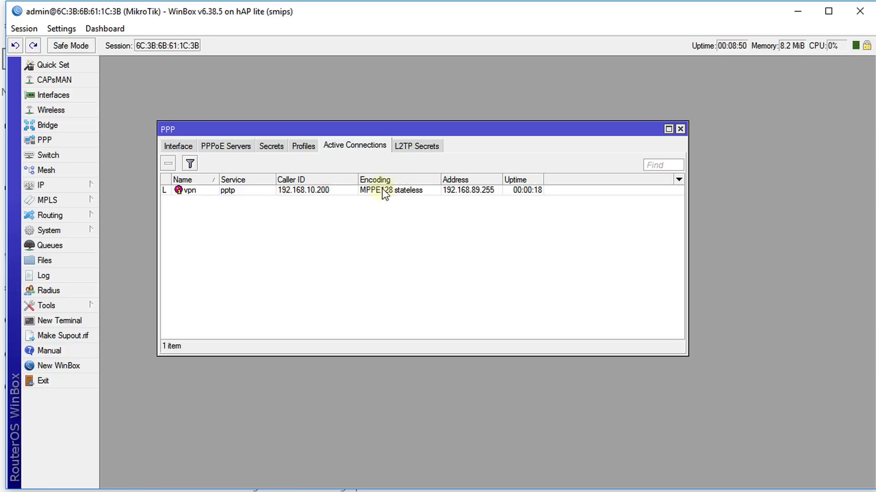
pyautogui.moveTo(546, 198)
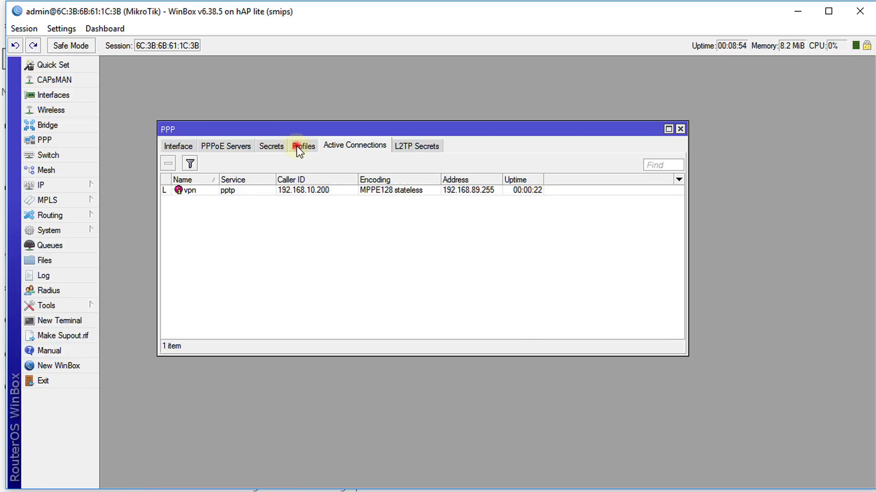
pyautogui.click(271, 146)
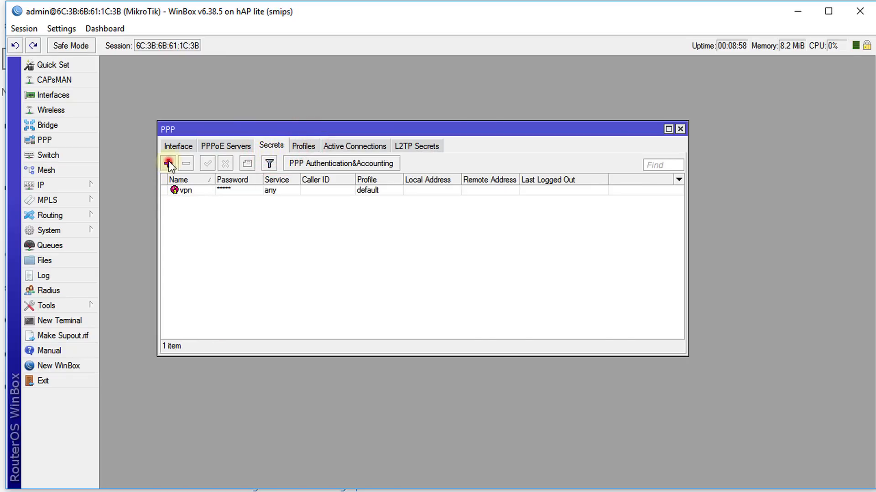
# Pick default-encryption as the vpn secret's profile and check the Profiles list
pyautogui.click(167, 163)
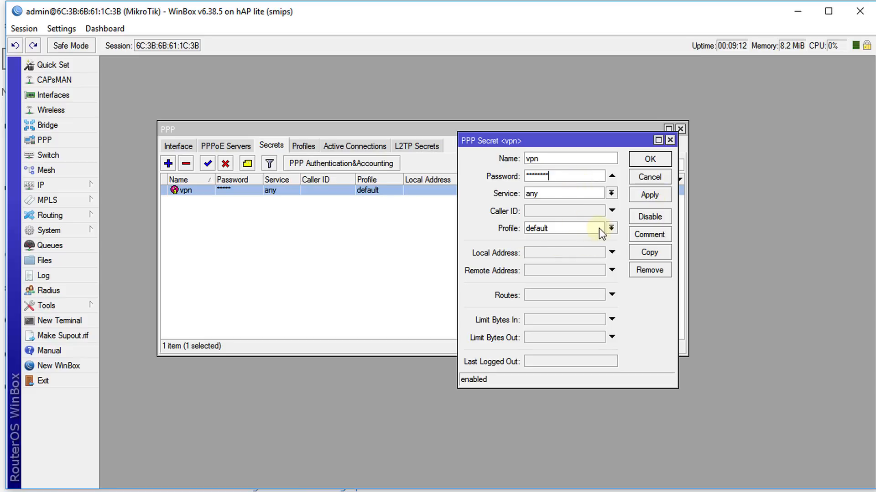
pyautogui.click(611, 228)
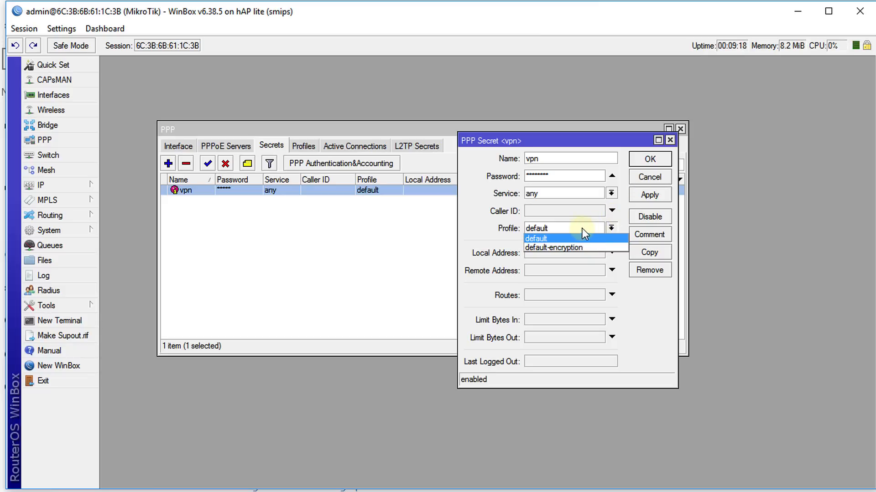
pyautogui.moveTo(552, 247)
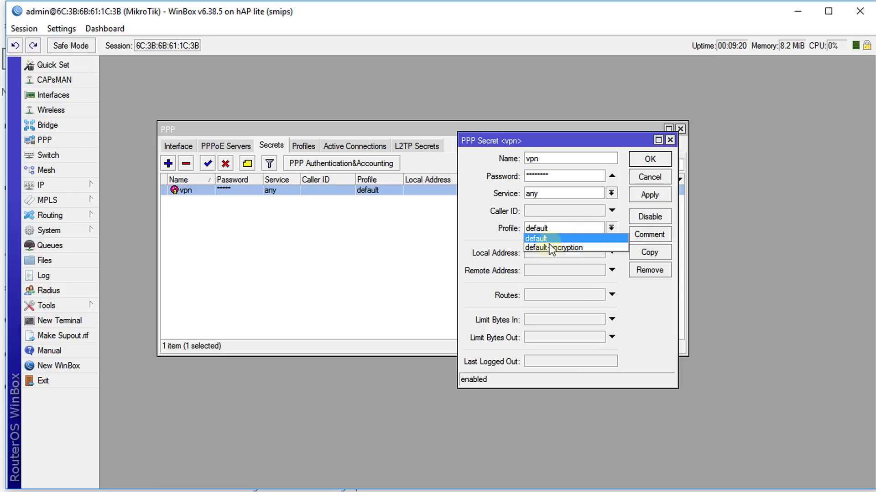
pyautogui.moveTo(553, 247)
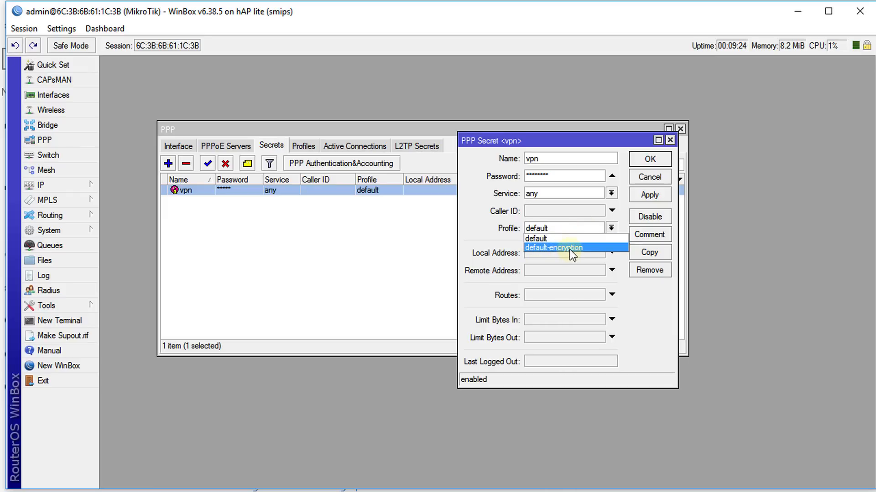
pyautogui.click(648, 177)
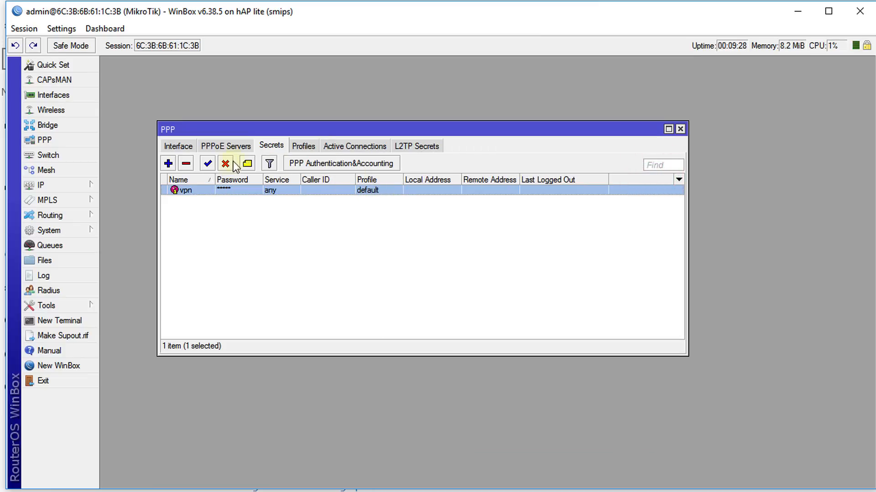
pyautogui.click(303, 146)
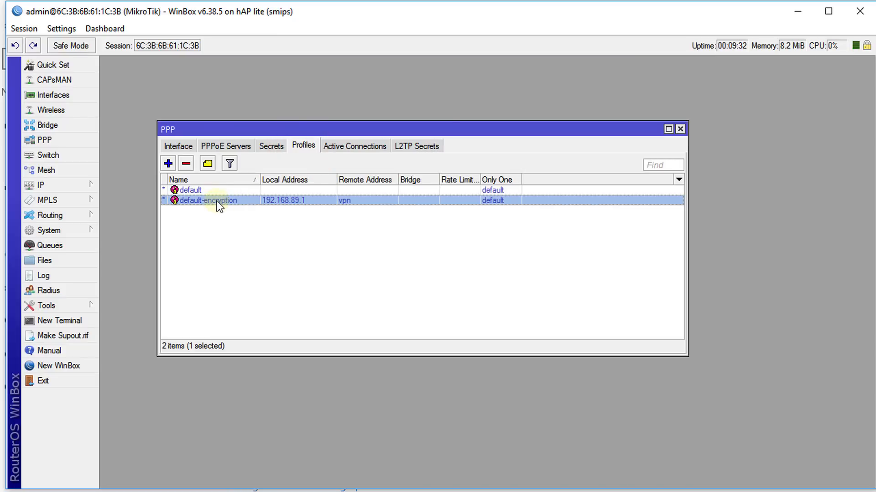
pyautogui.moveTo(307, 205)
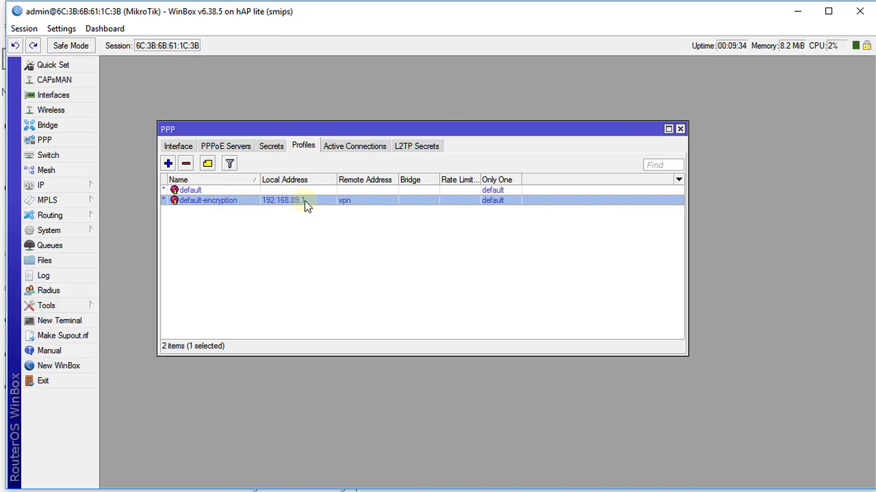
# Assign default-encryption to the vpn secret and apply the change
pyautogui.click(271, 145)
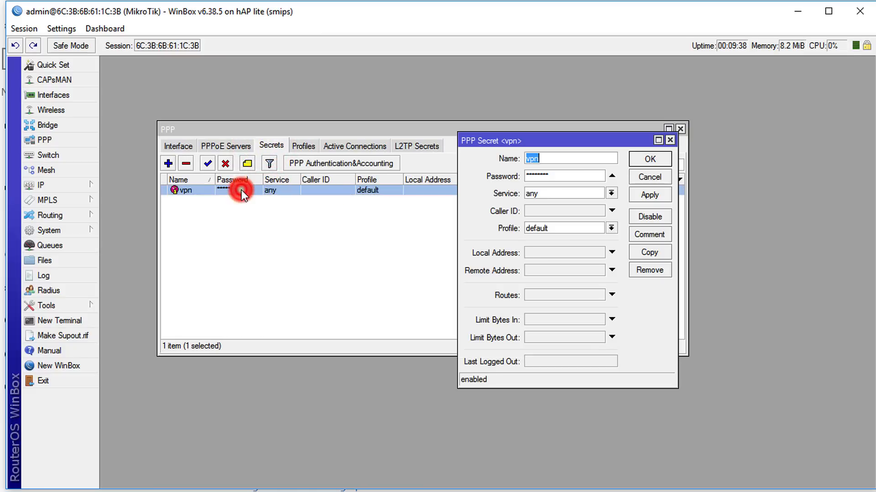
pyautogui.click(611, 228)
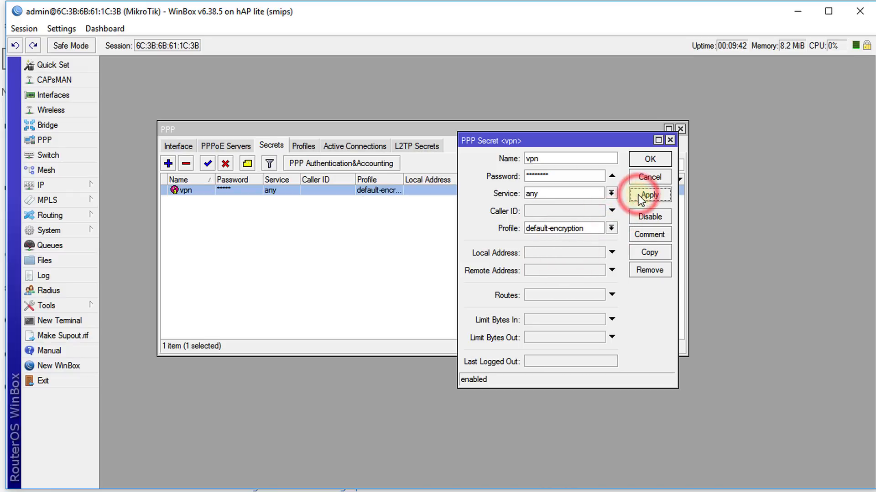
pyautogui.click(648, 159)
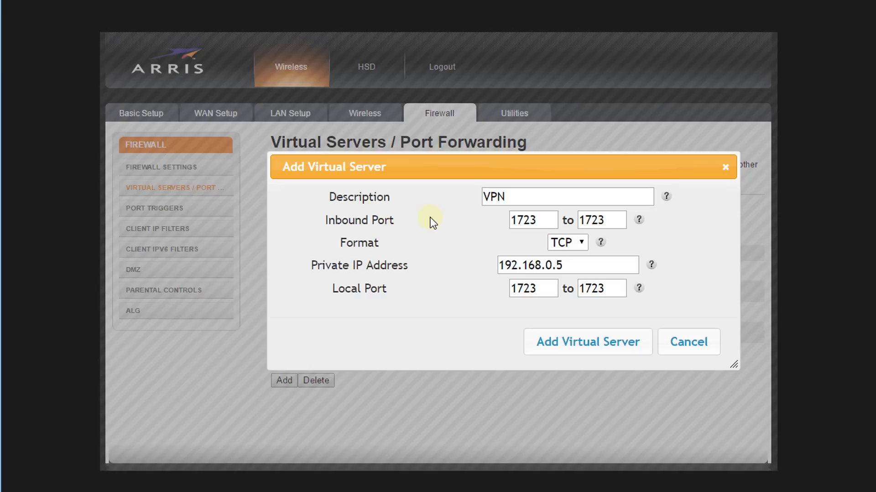
pyautogui.moveTo(416, 207)
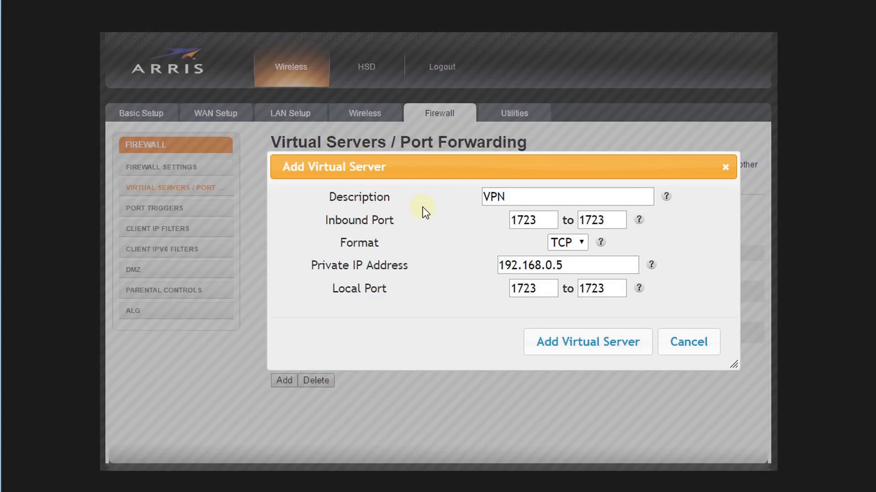
pyautogui.moveTo(468, 235)
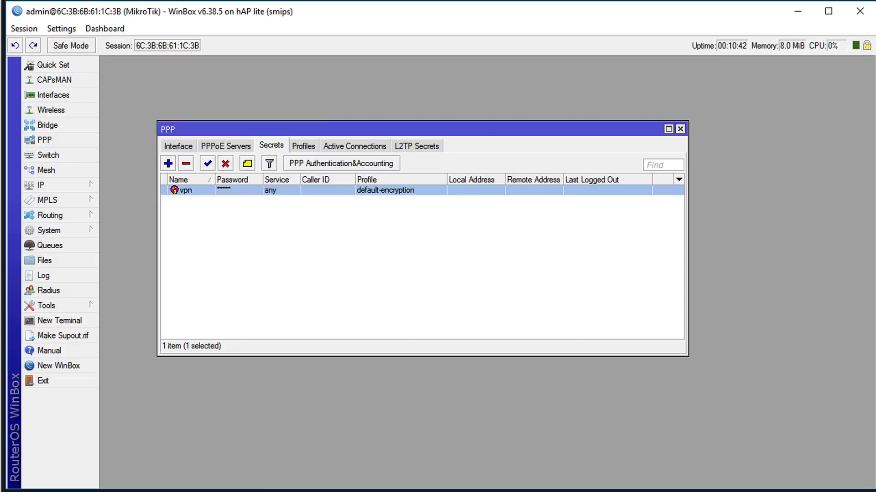
pyautogui.click(53, 79)
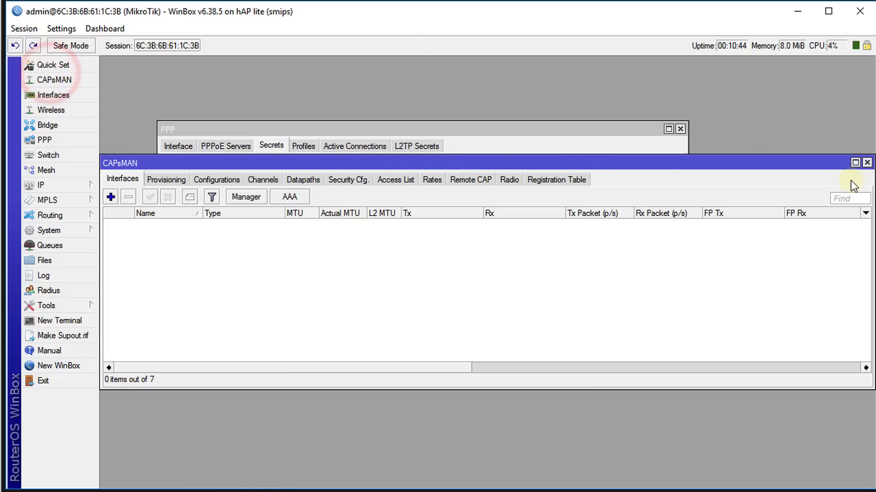
pyautogui.click(53, 64)
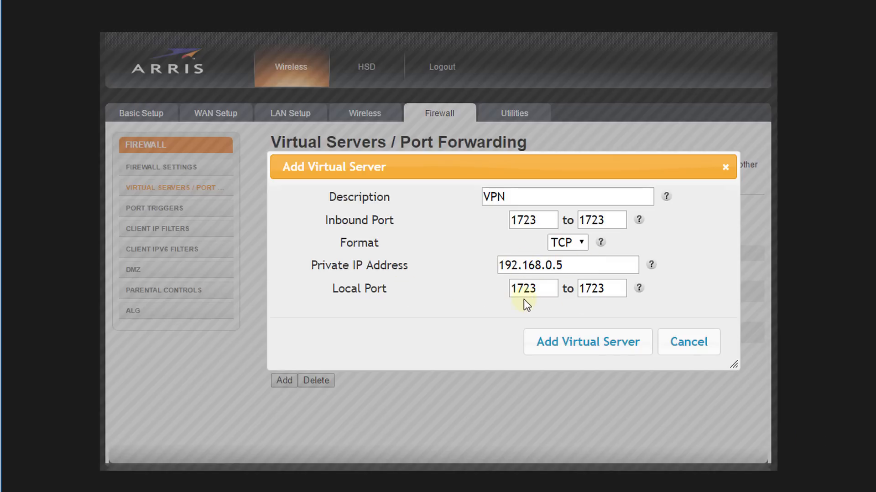
pyautogui.click(531, 289)
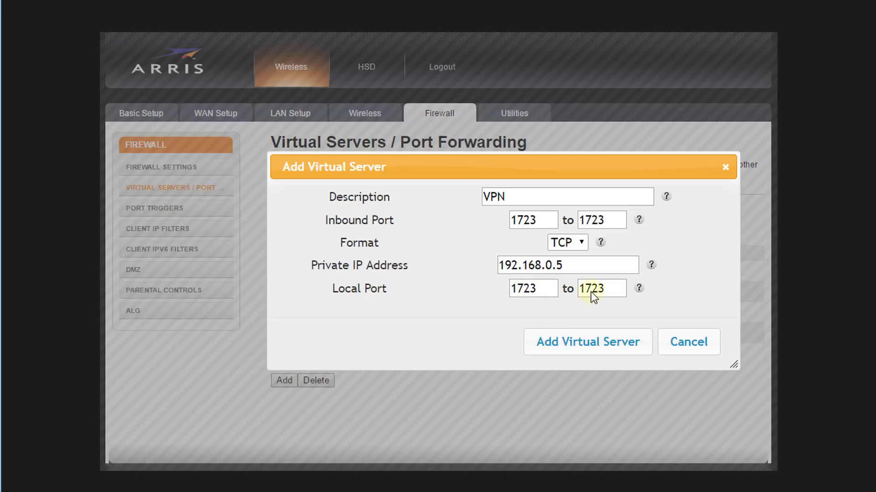
pyautogui.moveTo(628, 260)
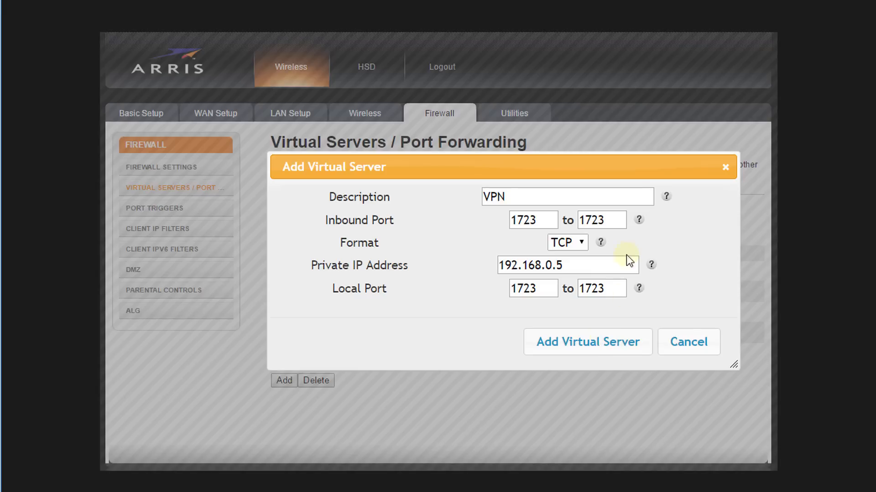
pyautogui.moveTo(307, 469)
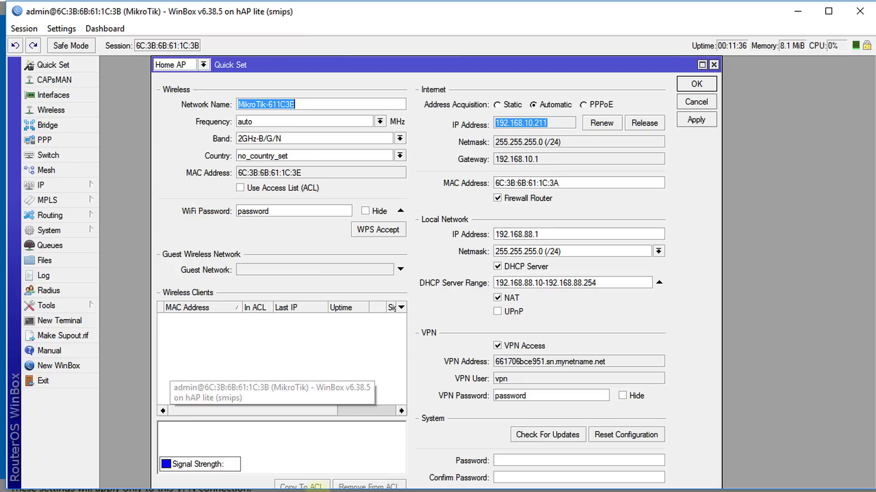
# Select the router's VPN address in the Quick Set VPN section
pyautogui.tripleClick(550, 361)
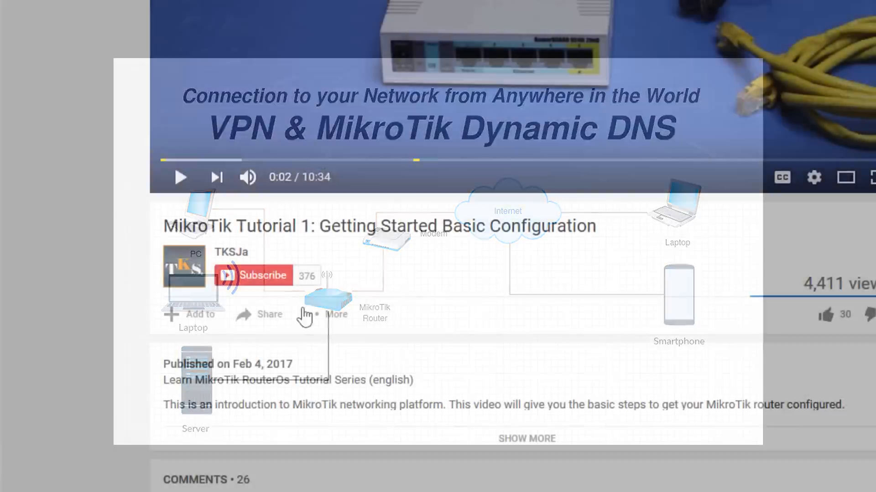
# Subscribe to the TKSJa channel and save 'Send me all notifications' for it
pyautogui.click(261, 275)
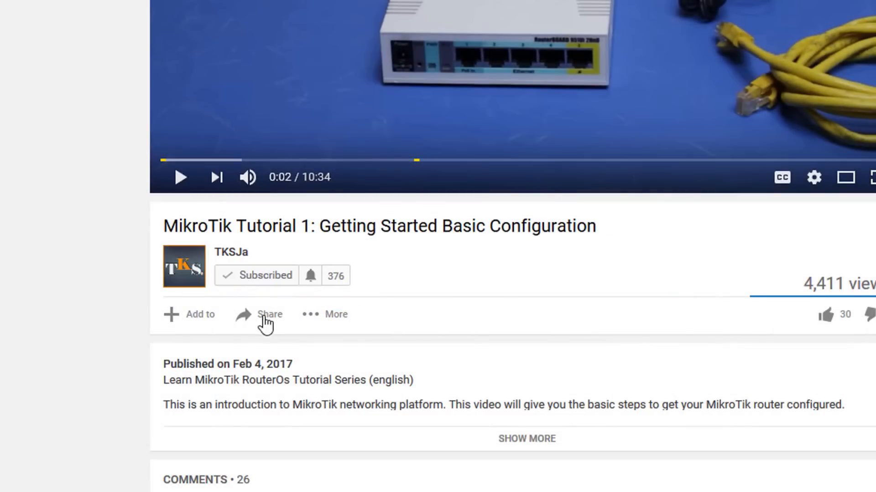
pyautogui.click(310, 276)
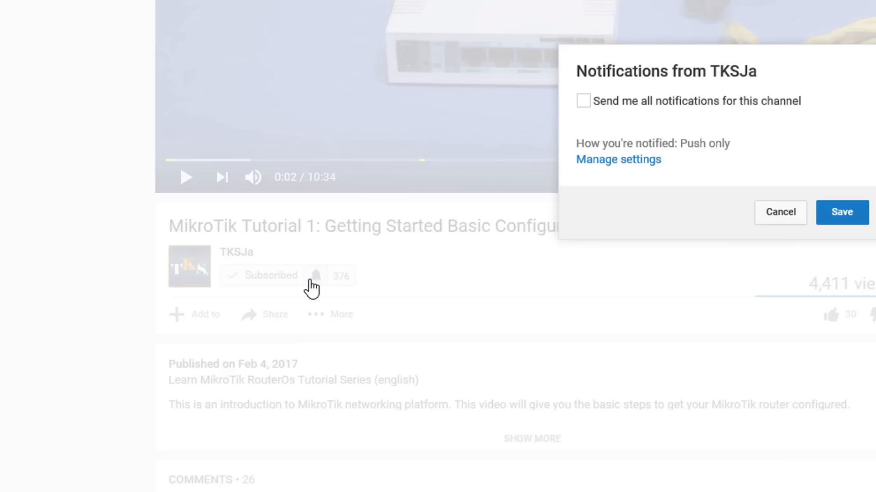
pyautogui.moveTo(590, 115)
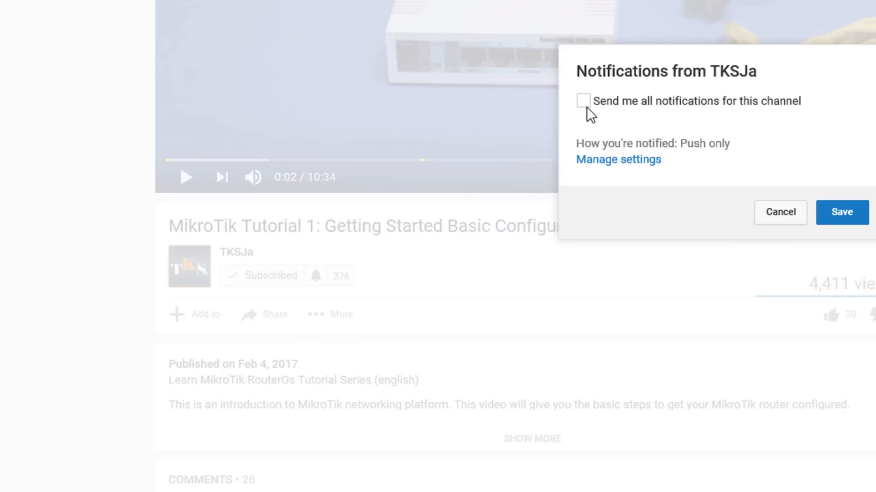
pyautogui.click(583, 101)
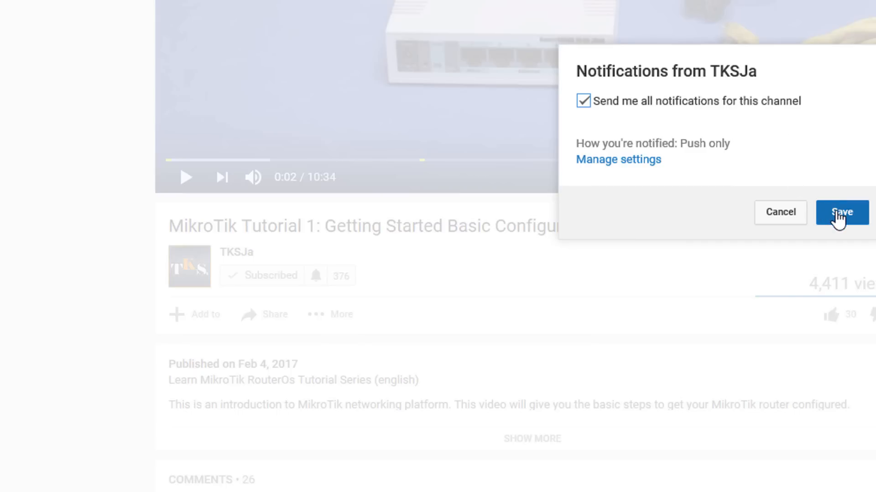
pyautogui.click(842, 213)
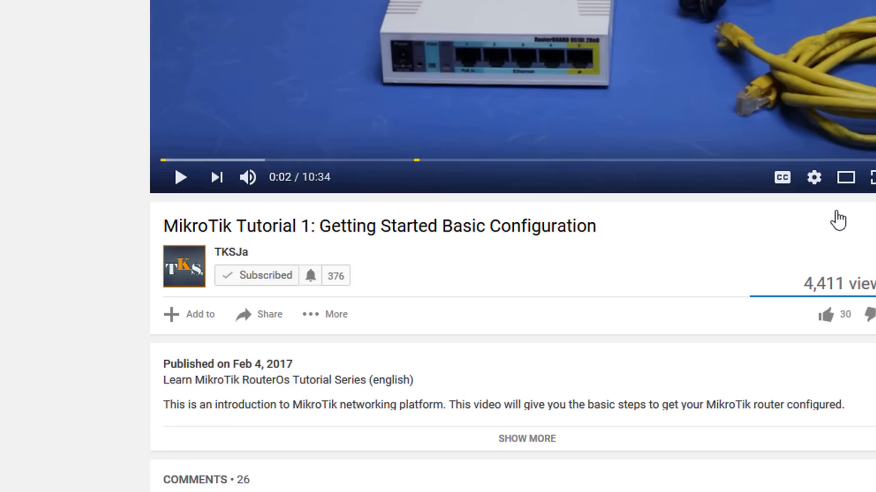